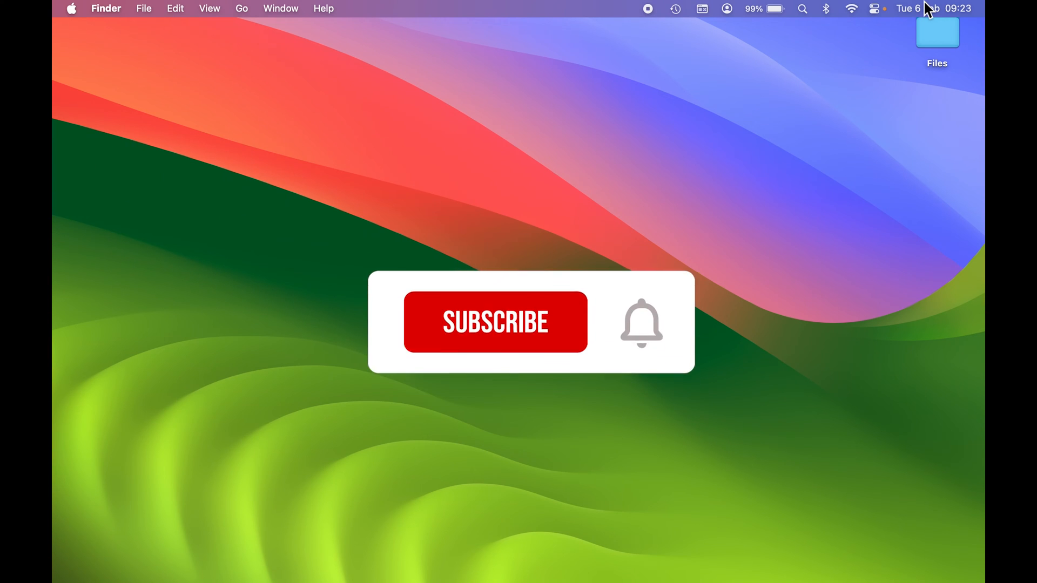
Show the Control Centre pane with the 'Automatically hide and show the menu bar' option in view.
click(495, 322)
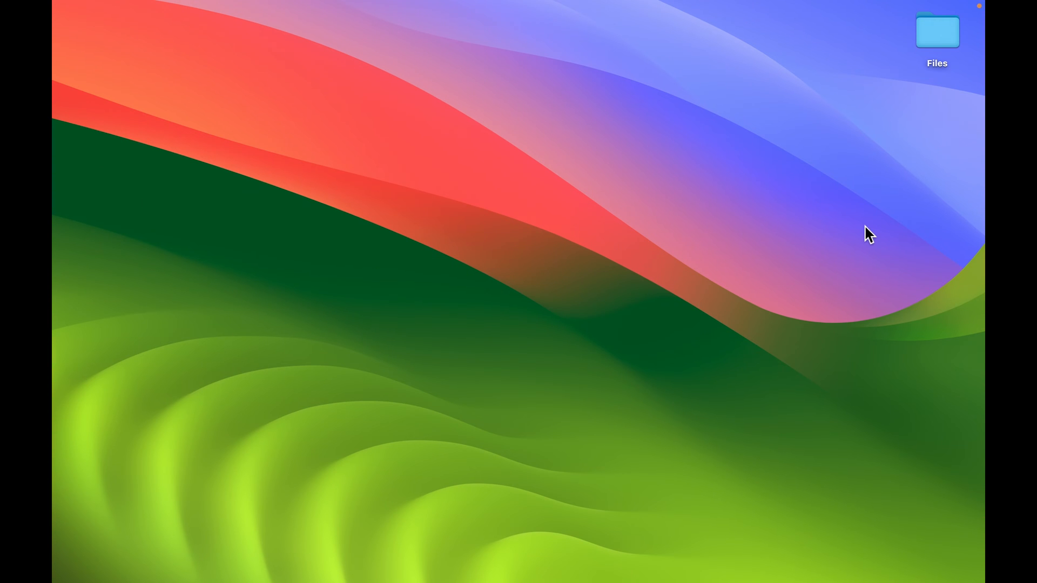
mouse_move(661, 279)
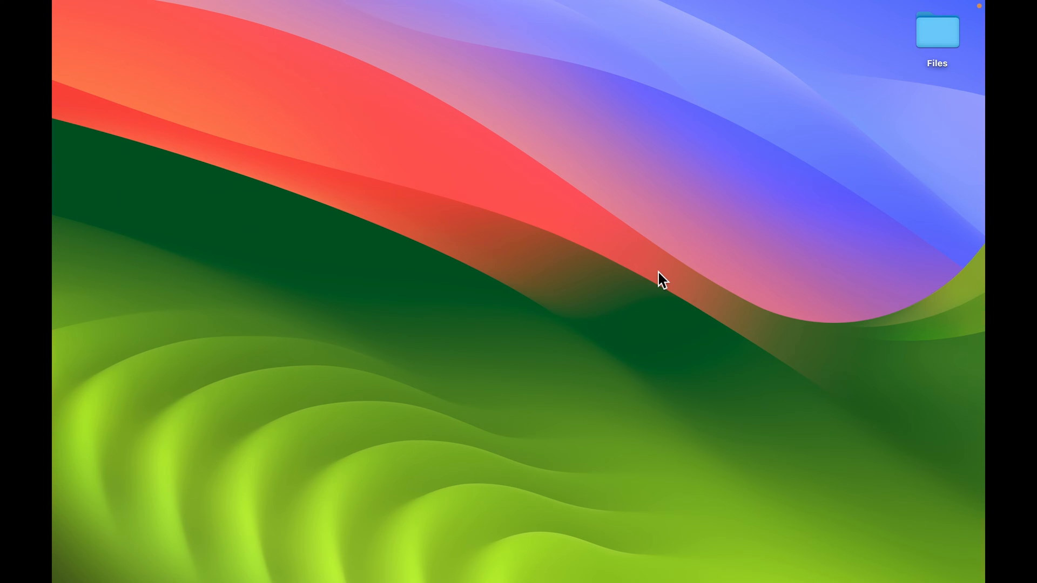
mouse_move(840, 429)
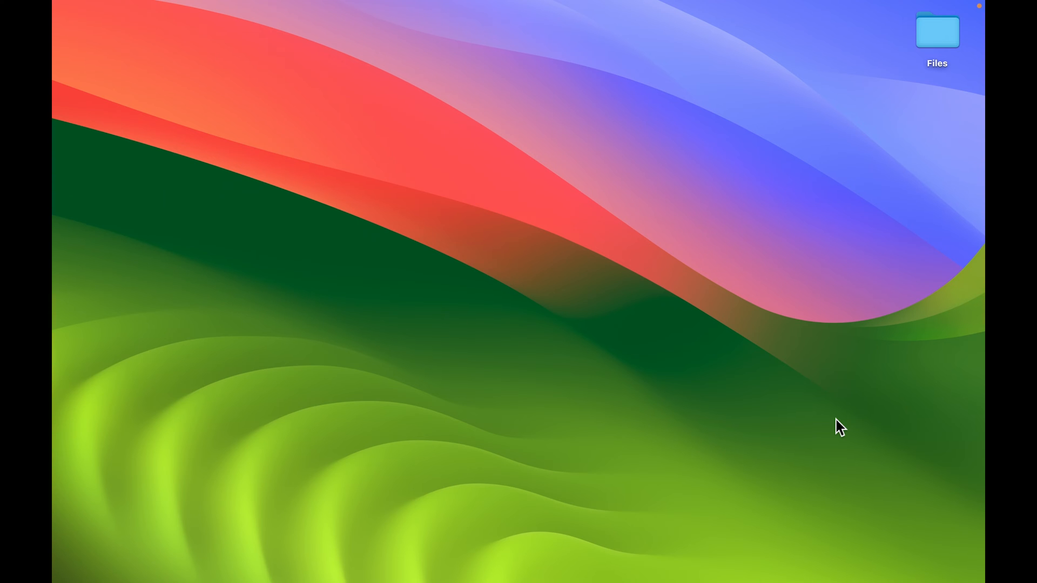
mouse_move(815, 95)
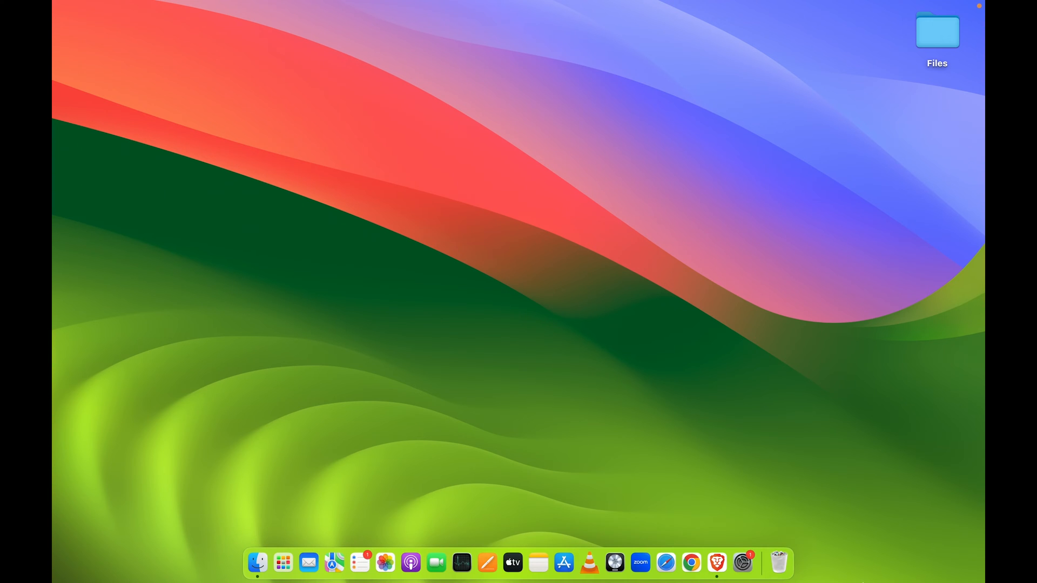
mouse_move(769, 557)
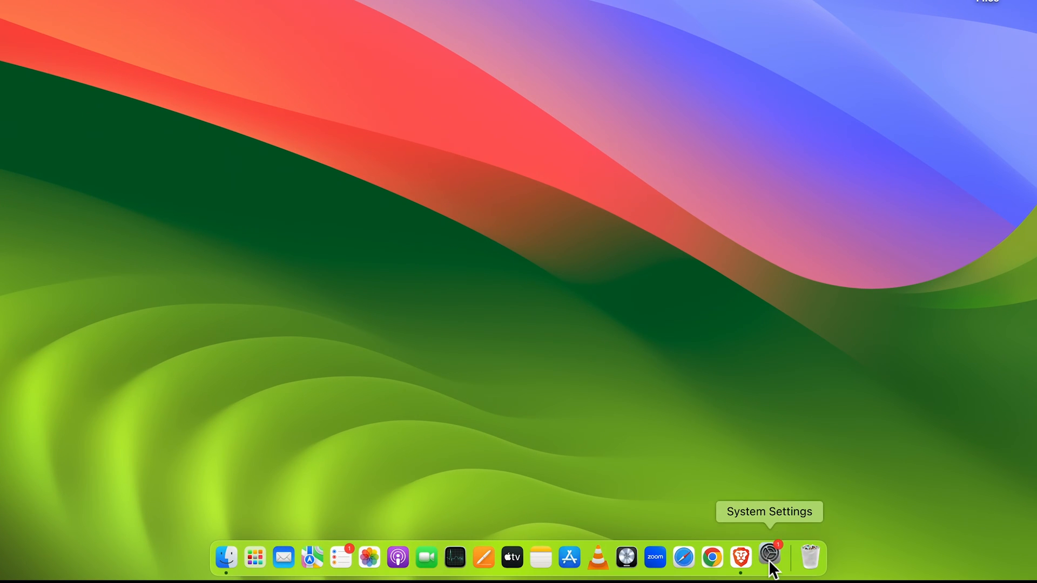
click(769, 557)
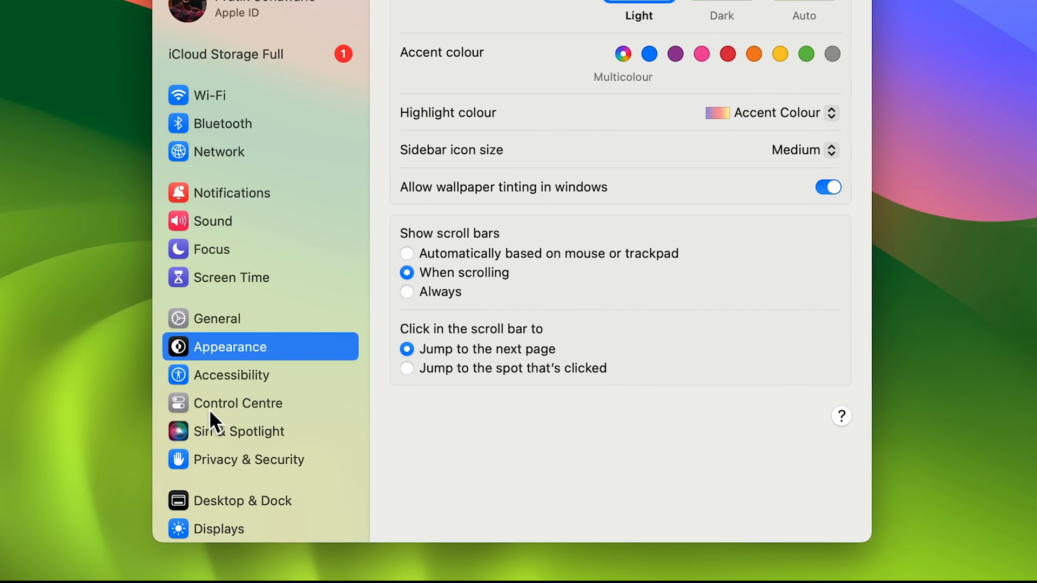
click(240, 403)
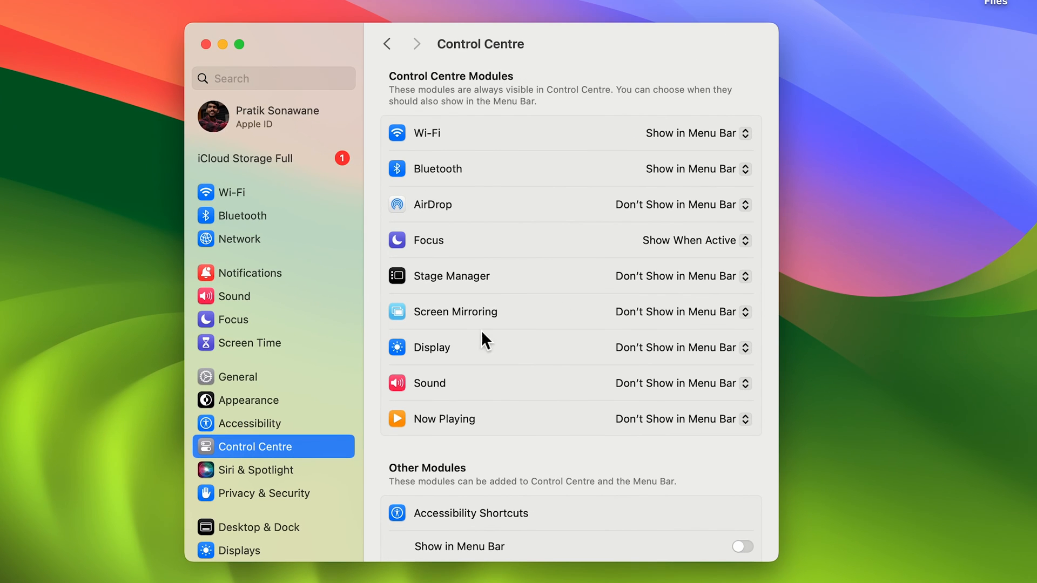
scroll(down, 3)
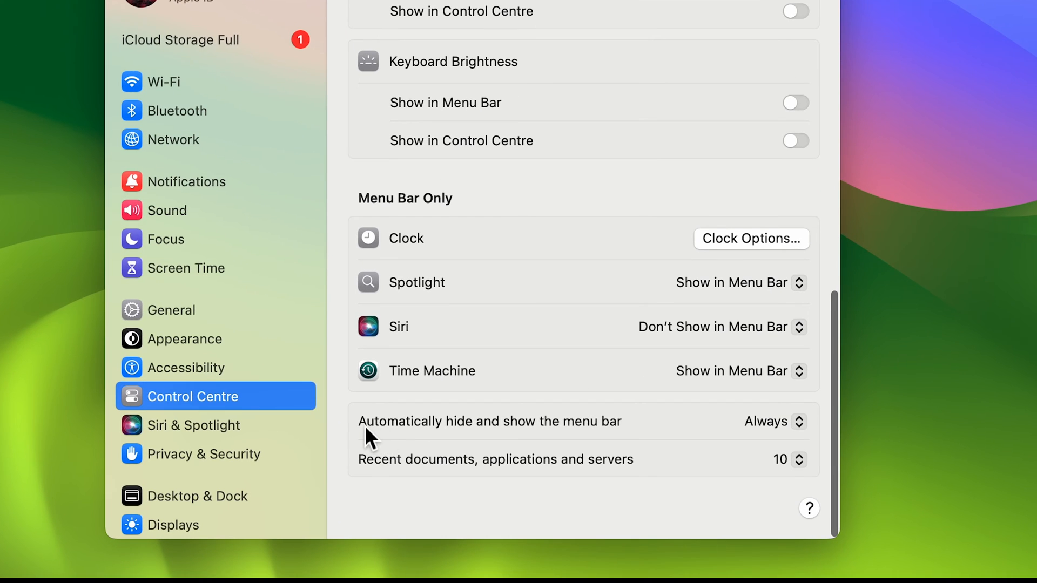
mouse_move(579, 443)
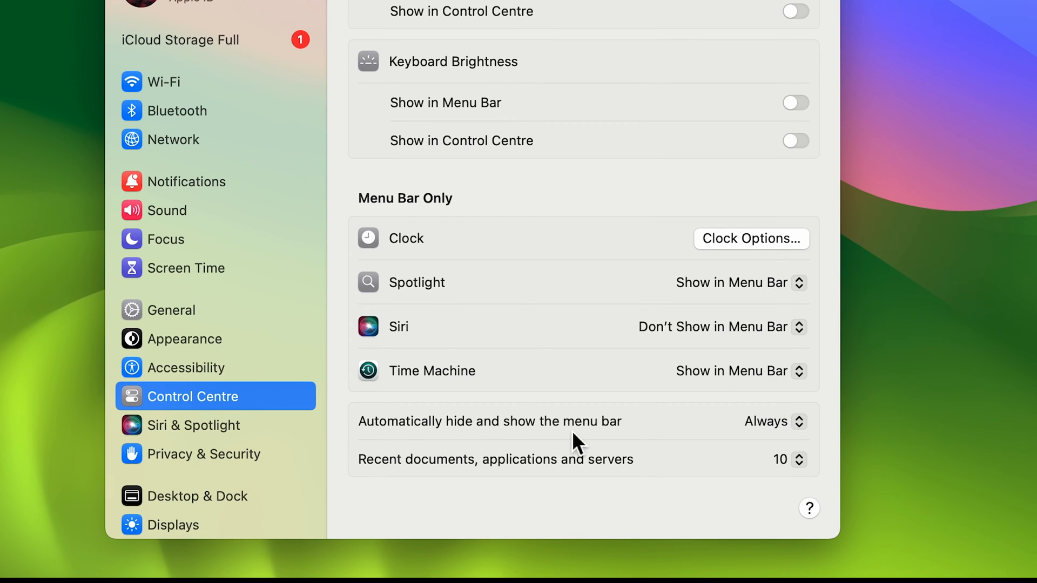
mouse_move(770, 422)
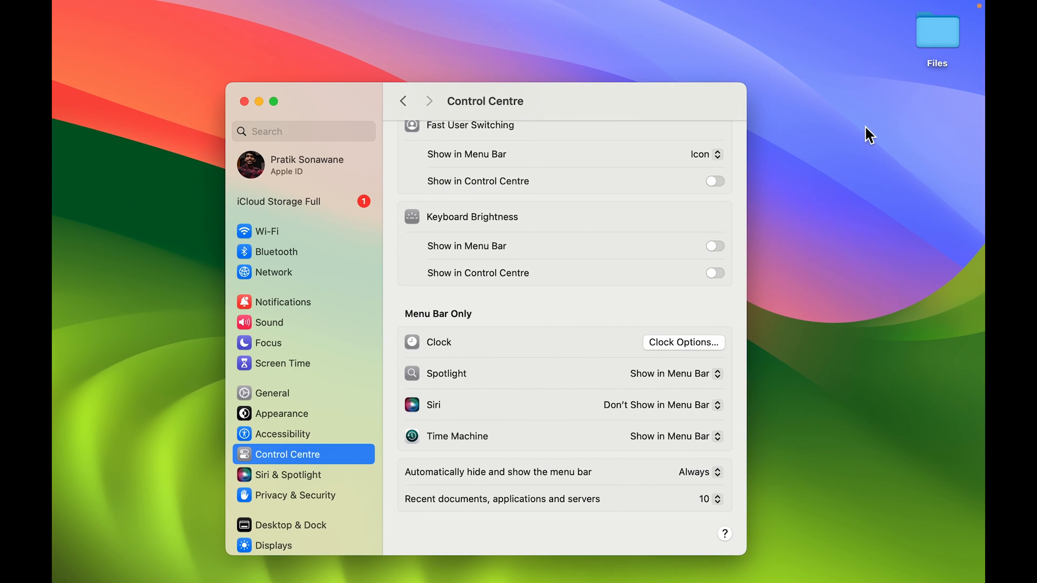
mouse_move(652, 46)
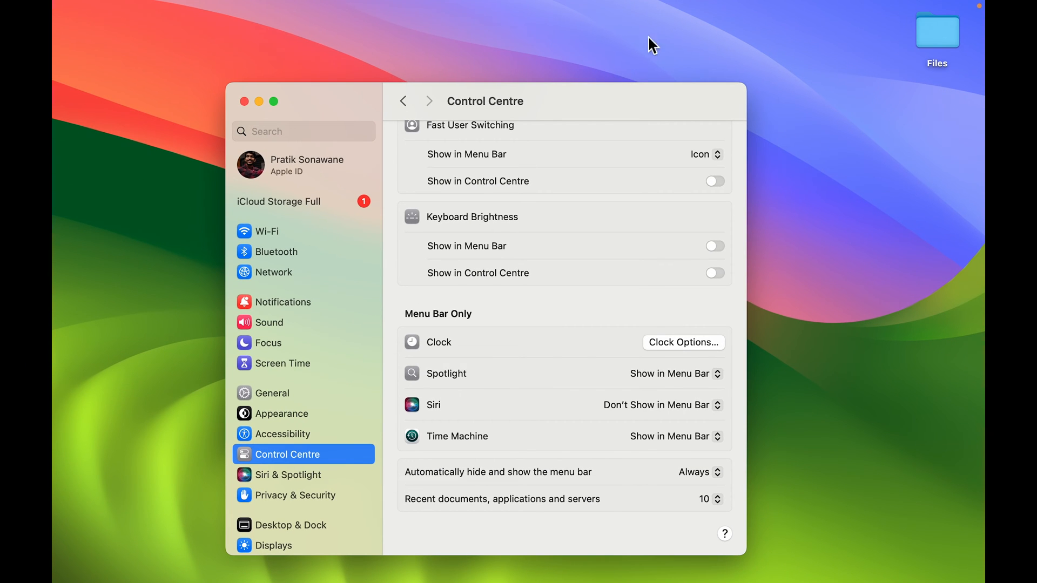
mouse_move(787, 91)
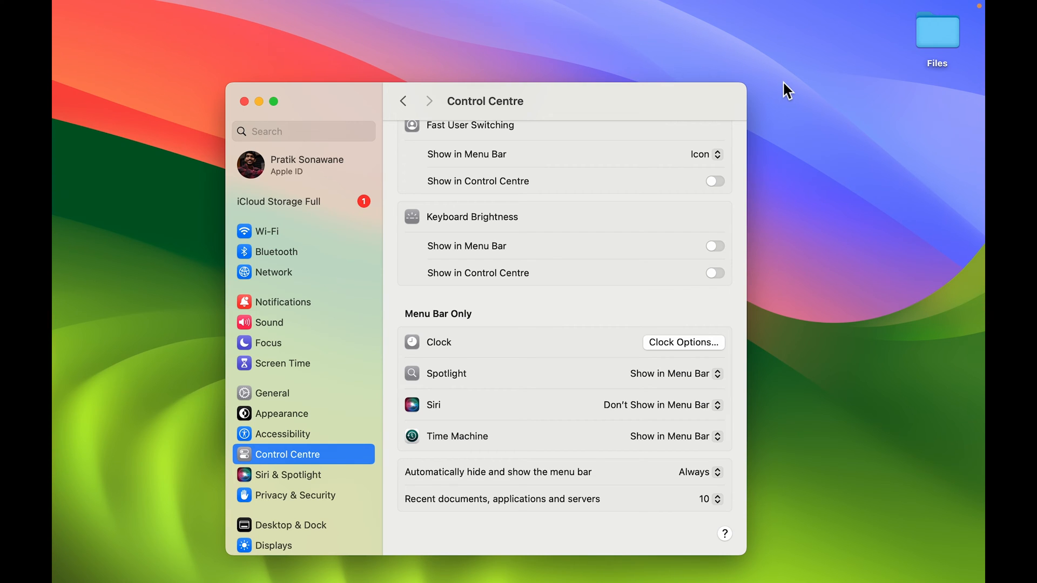
mouse_move(607, 8)
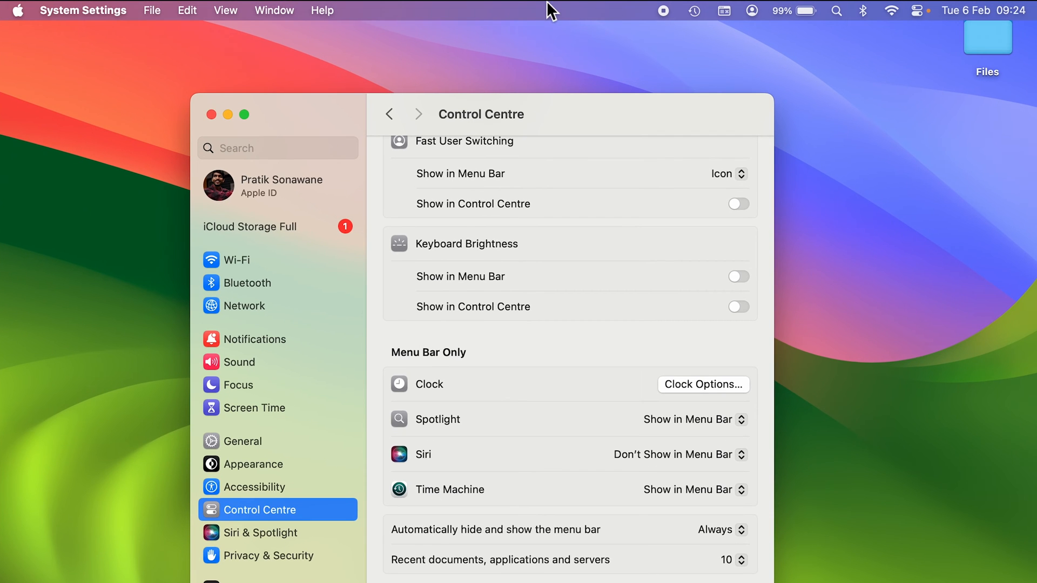
mouse_move(893, 11)
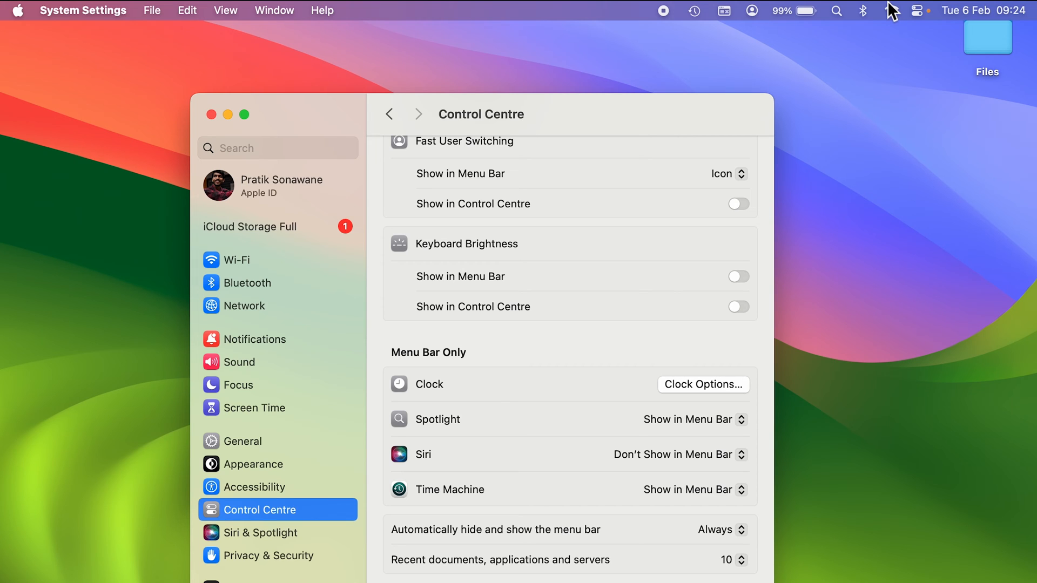
mouse_move(925, 313)
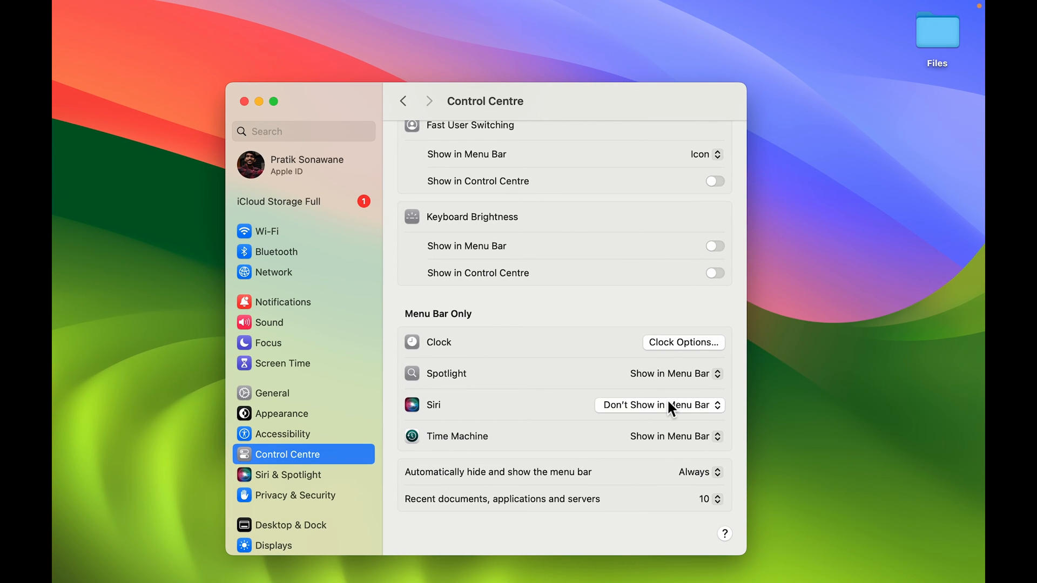
mouse_move(695, 472)
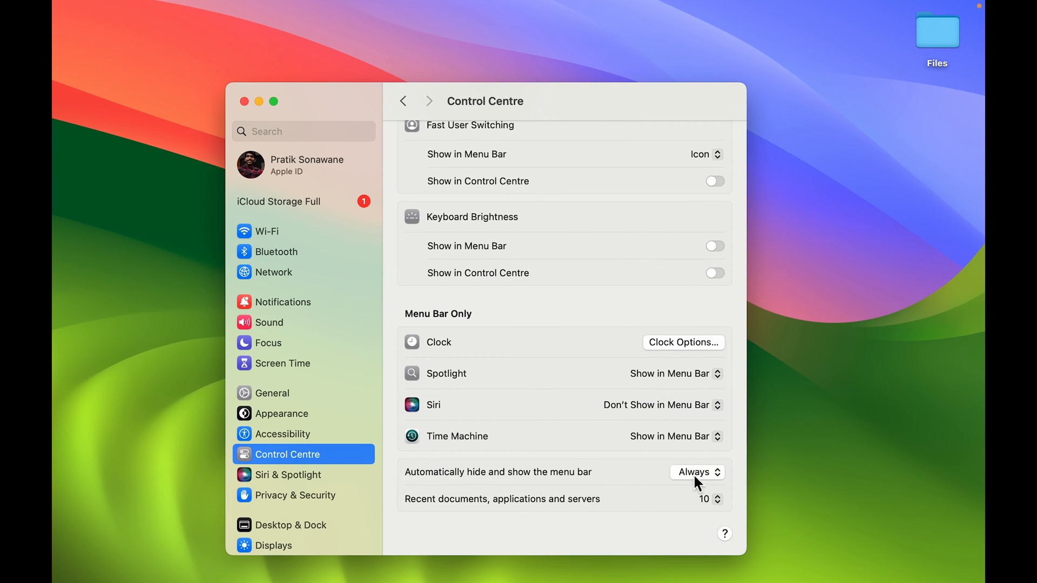
Set 'Automatically hide and show the menu bar' to Never.
click(696, 472)
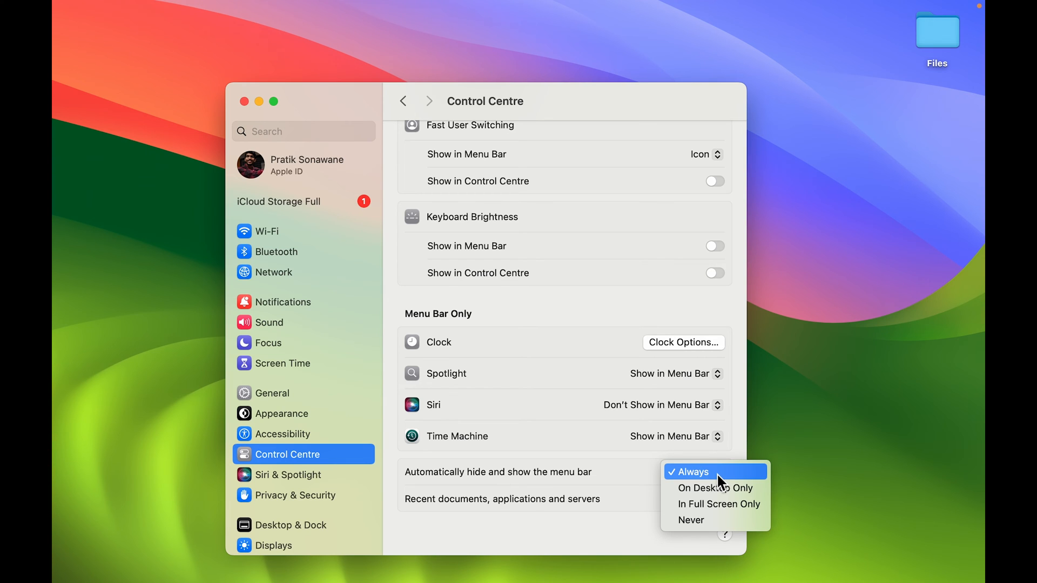
mouse_move(692, 520)
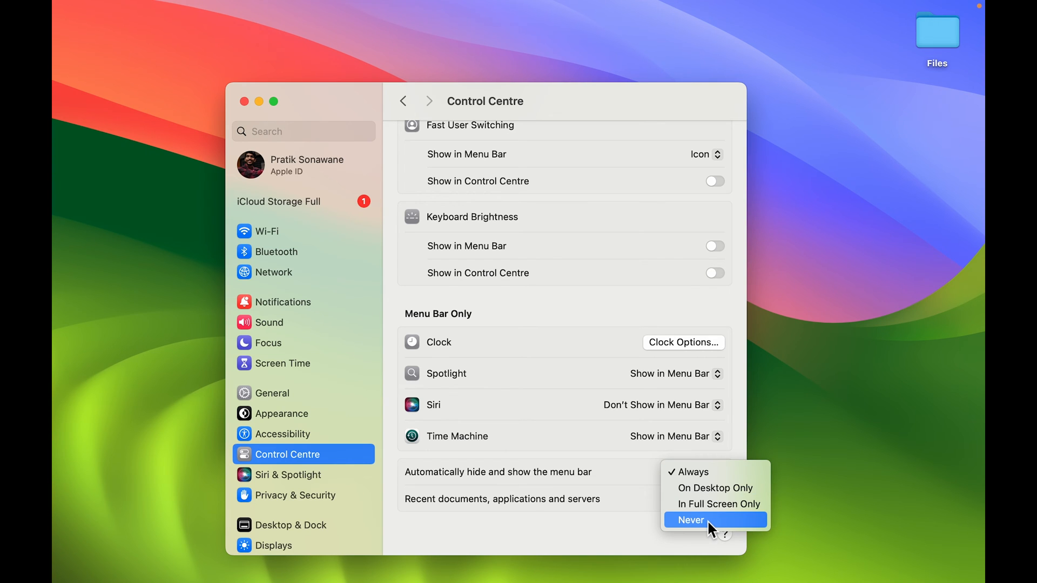
click(690, 519)
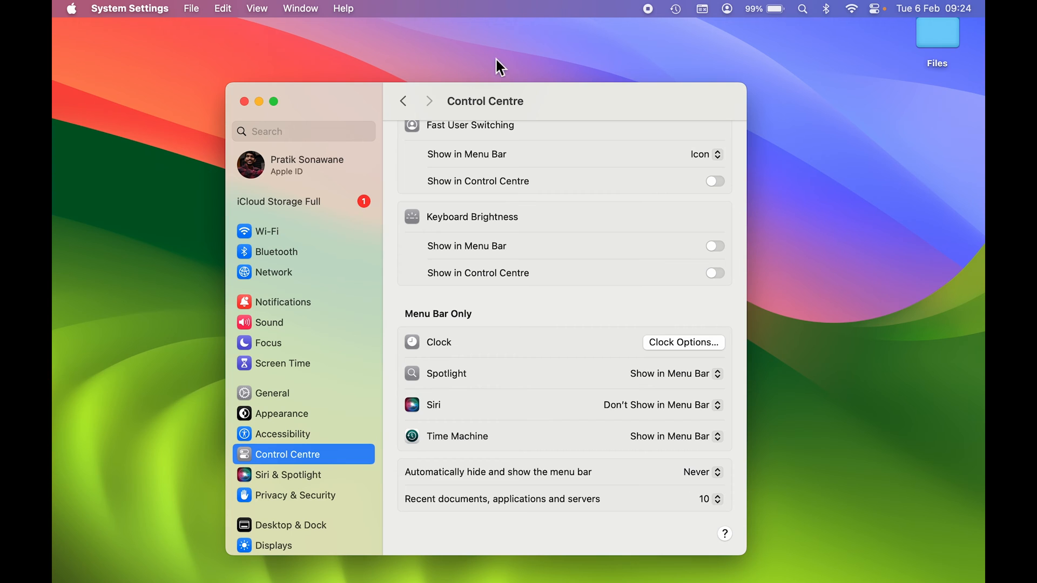
mouse_move(507, 19)
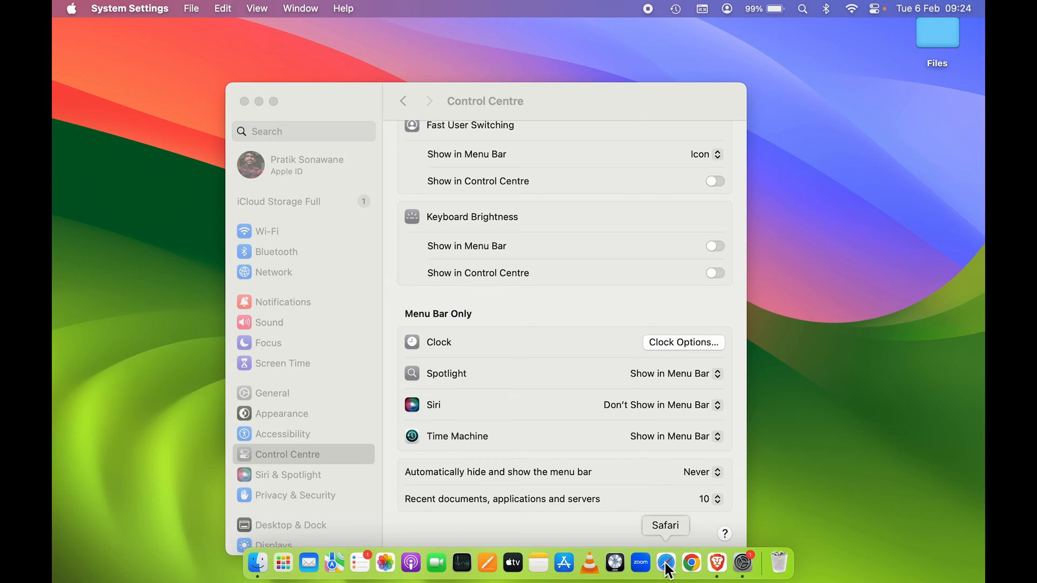
Launch Safari so it shows its Favourites start page in a full-screen space.
click(666, 563)
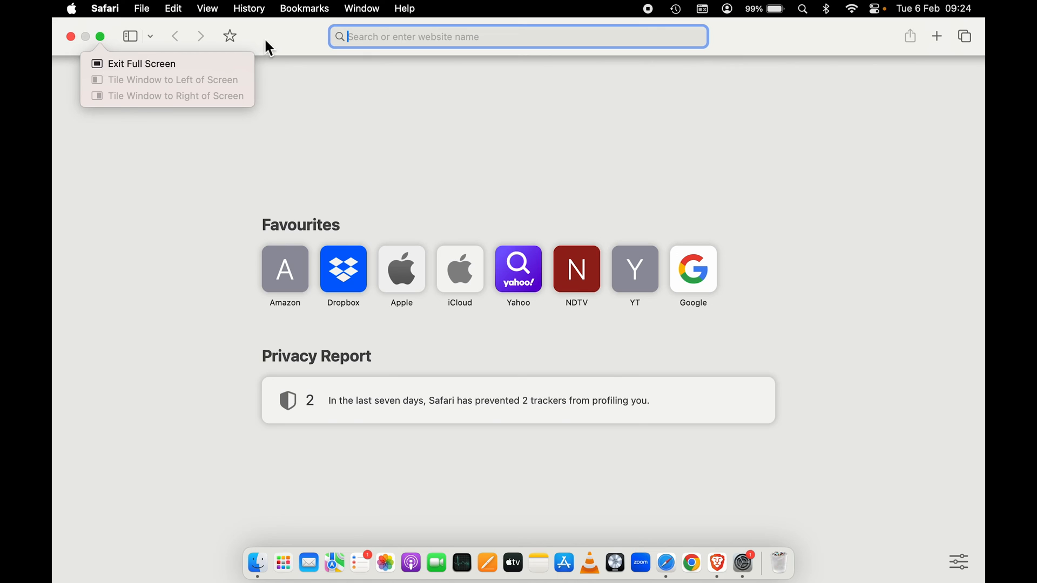
mouse_move(211, 12)
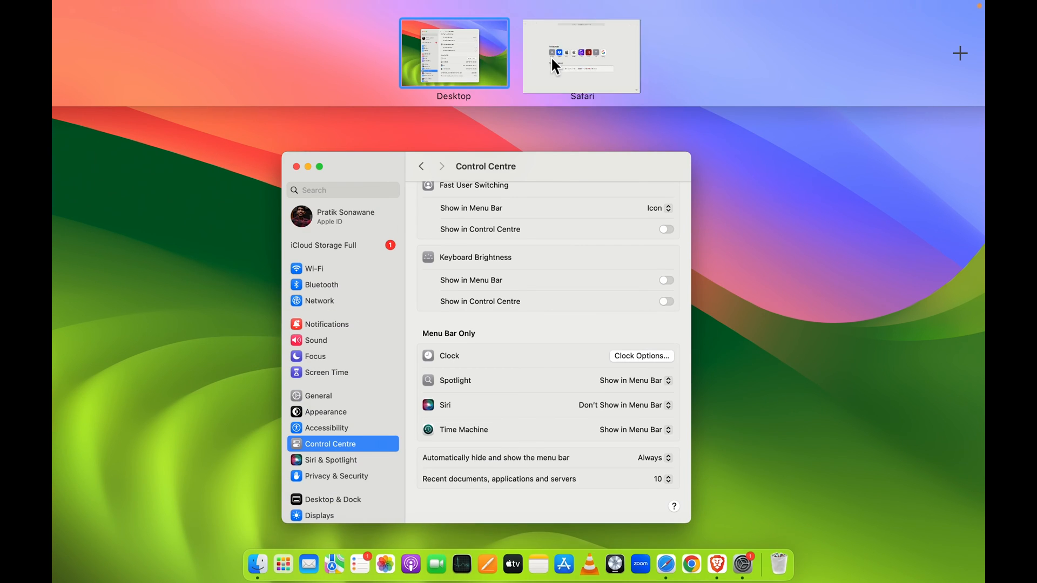
Switch to the Safari space and take the browser out of full screen.
click(581, 54)
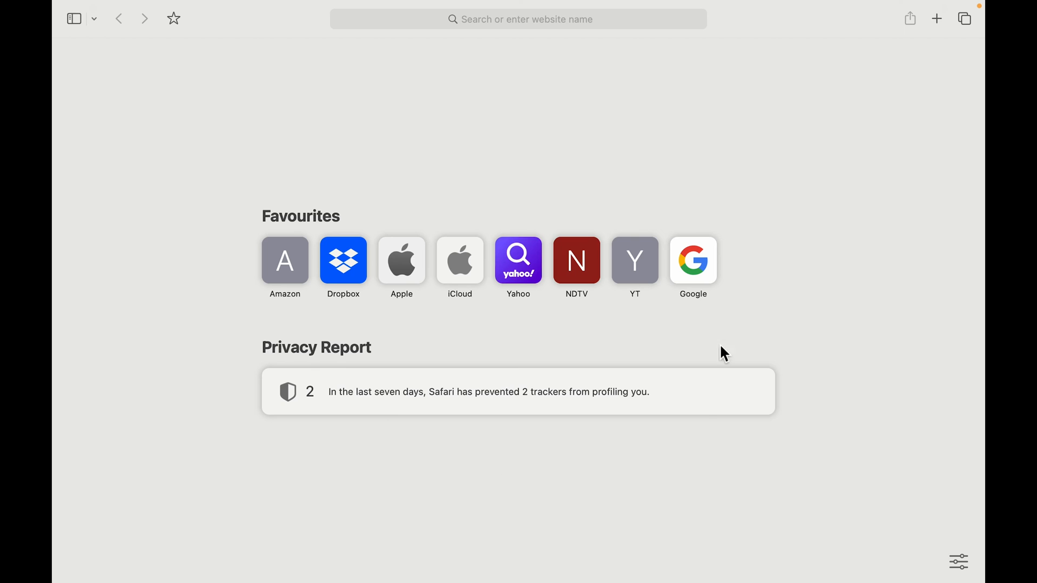
mouse_move(328, 153)
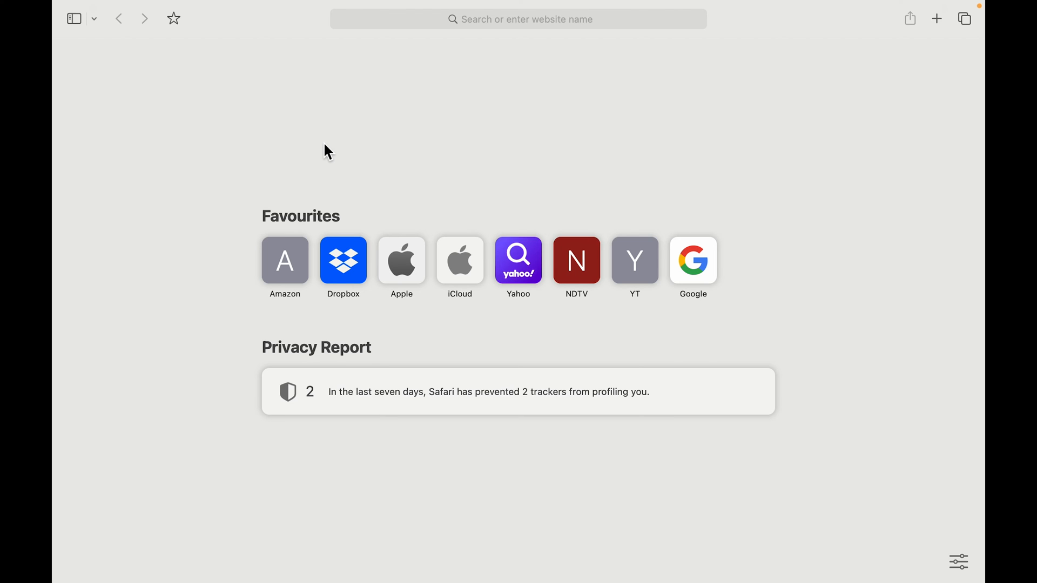
mouse_move(736, 146)
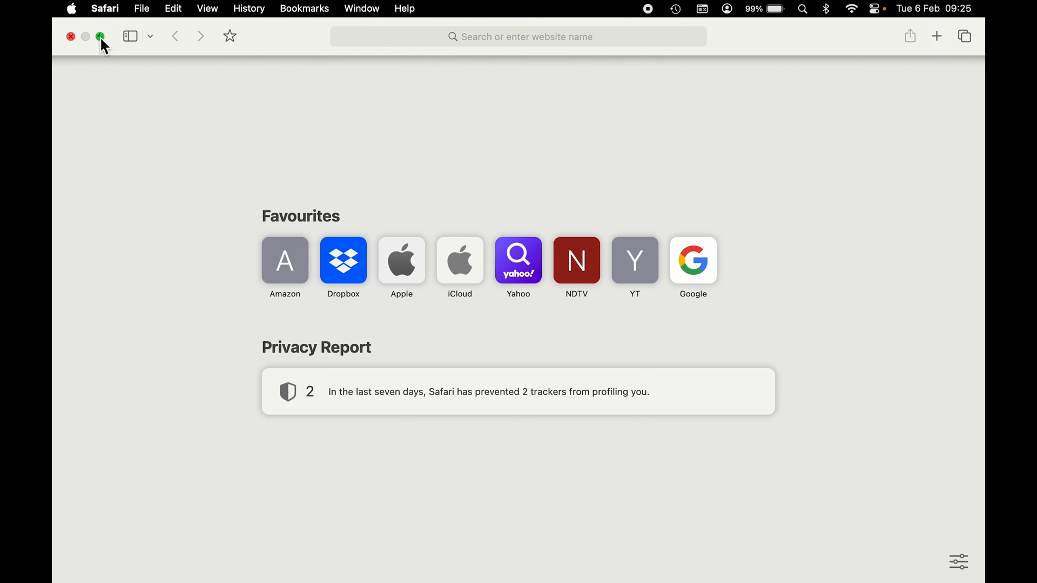
click(101, 35)
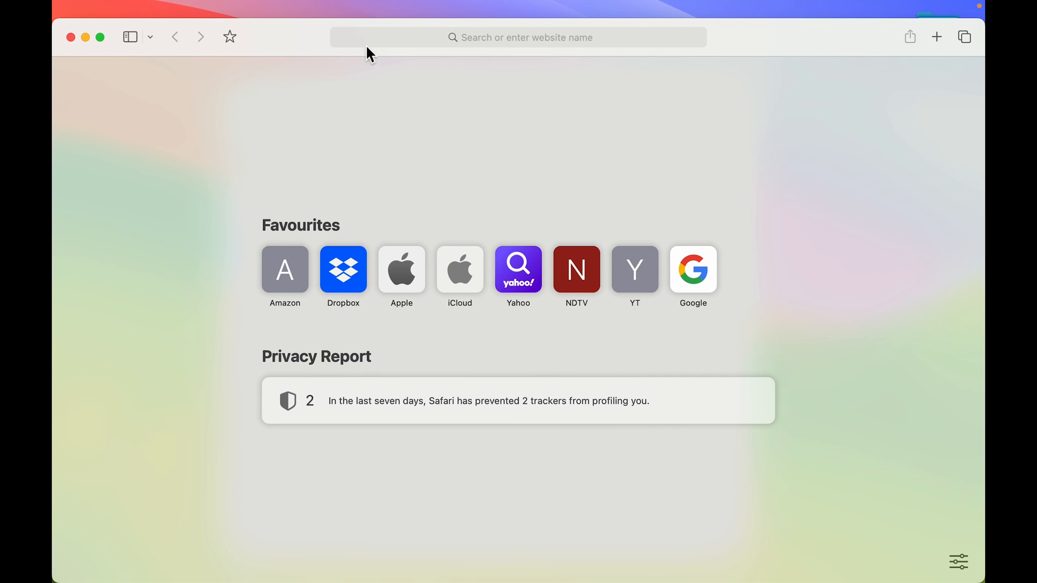
mouse_move(442, 106)
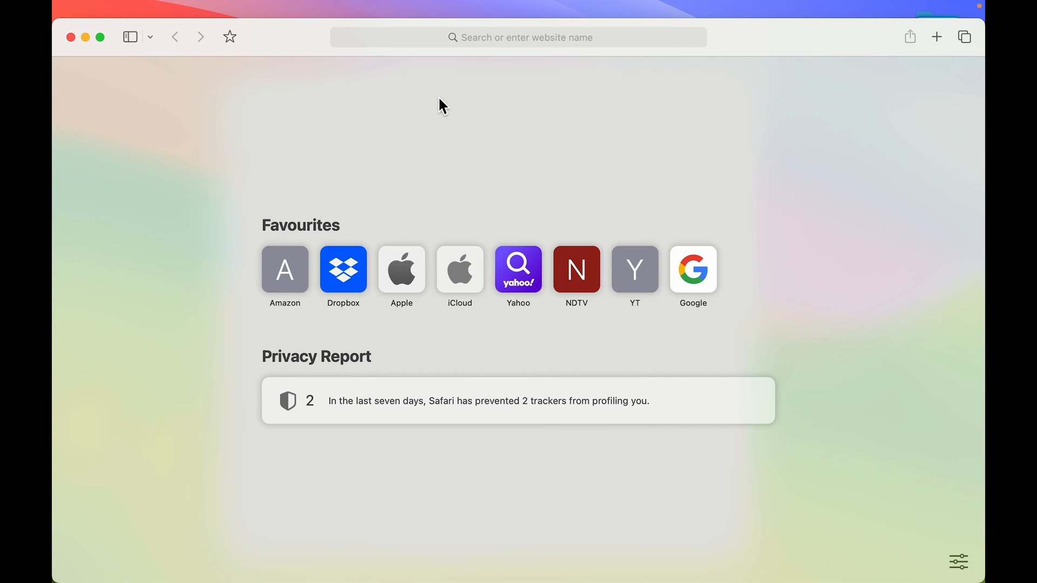
mouse_move(564, 8)
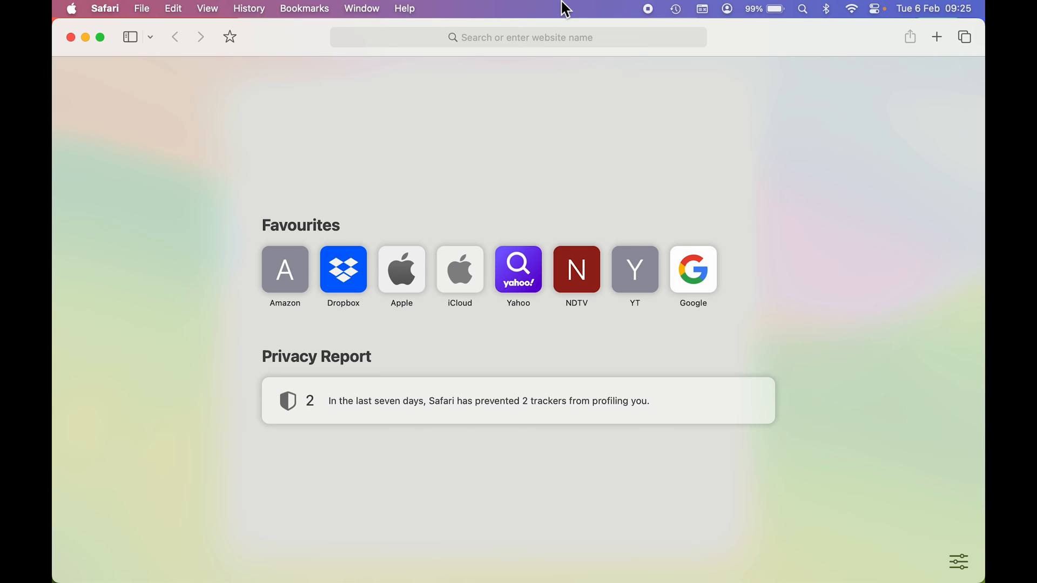
mouse_move(86, 47)
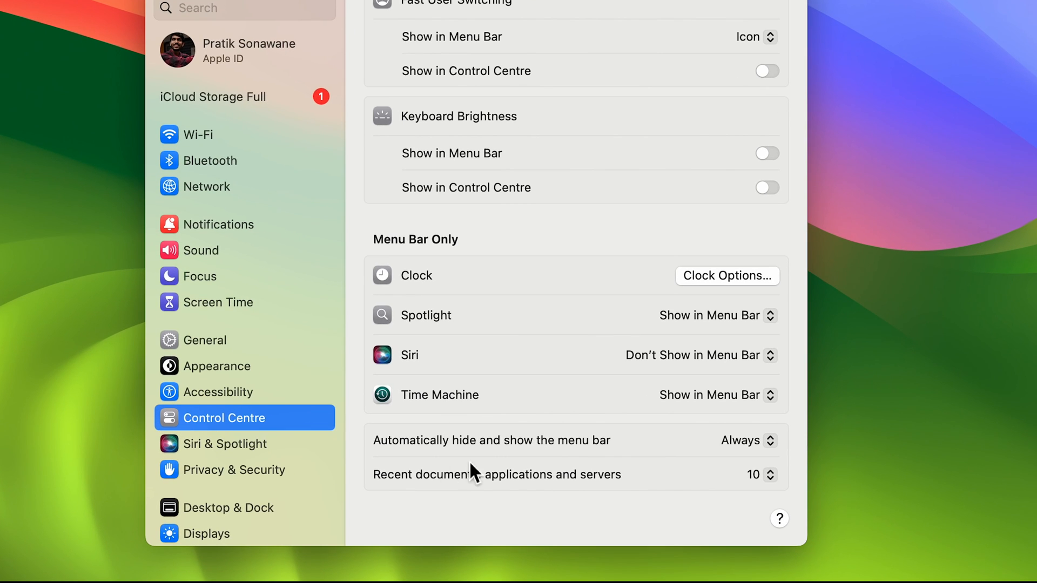
mouse_move(403, 456)
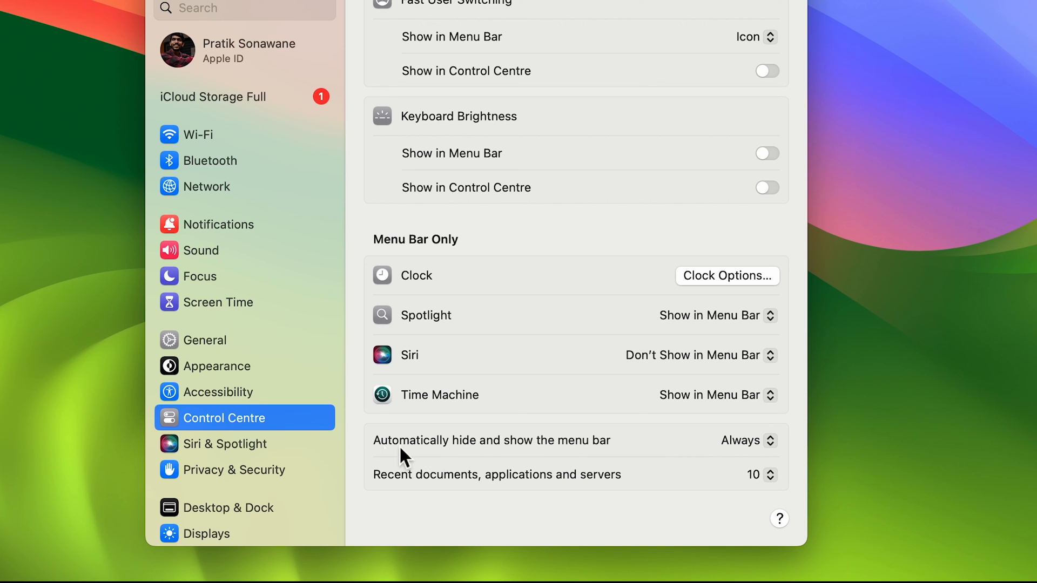
mouse_move(744, 441)
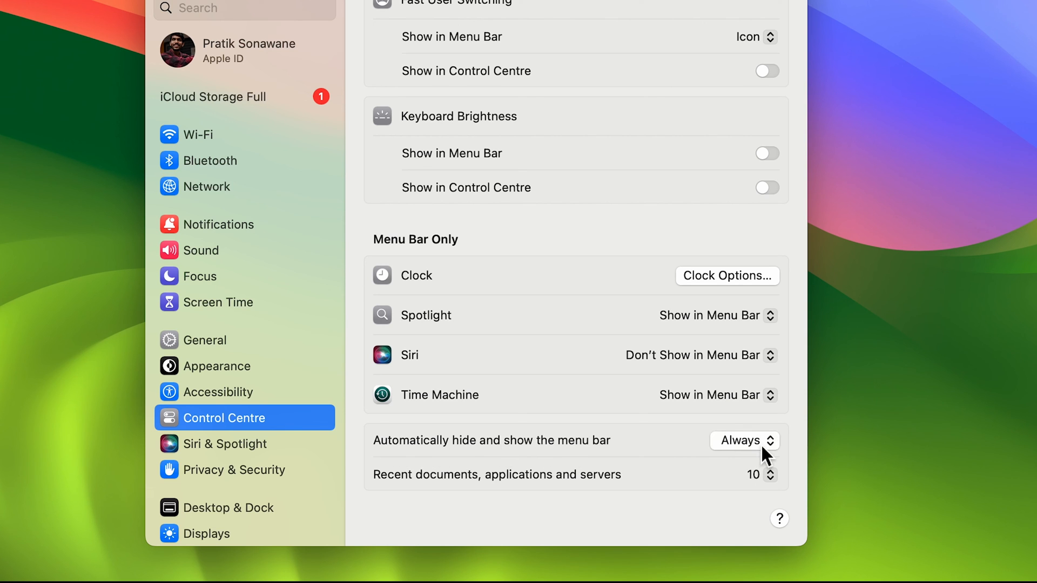
Set the menu bar auto-hide option to Never again and close System Settings.
click(745, 441)
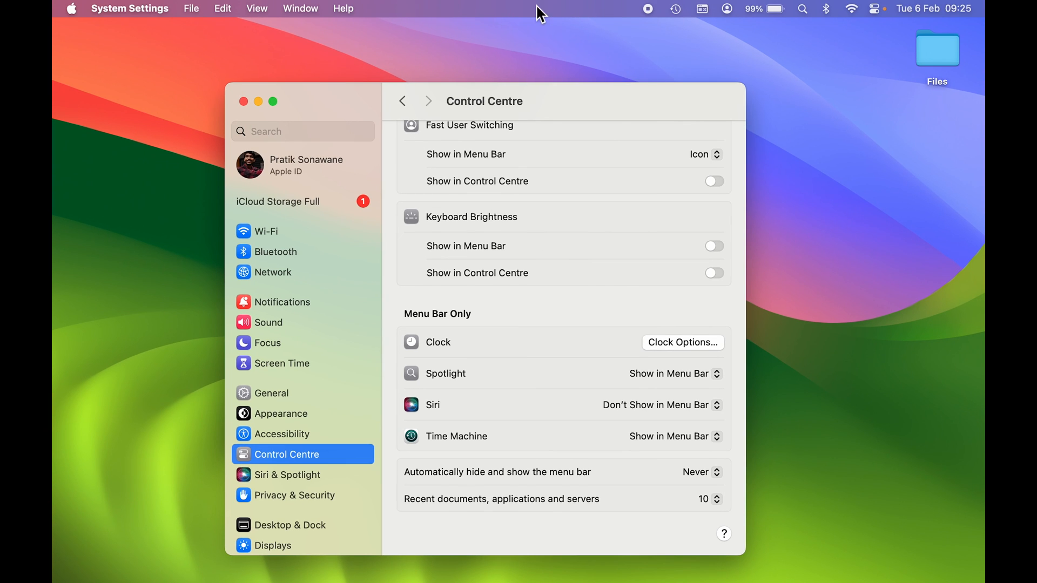
mouse_move(582, 109)
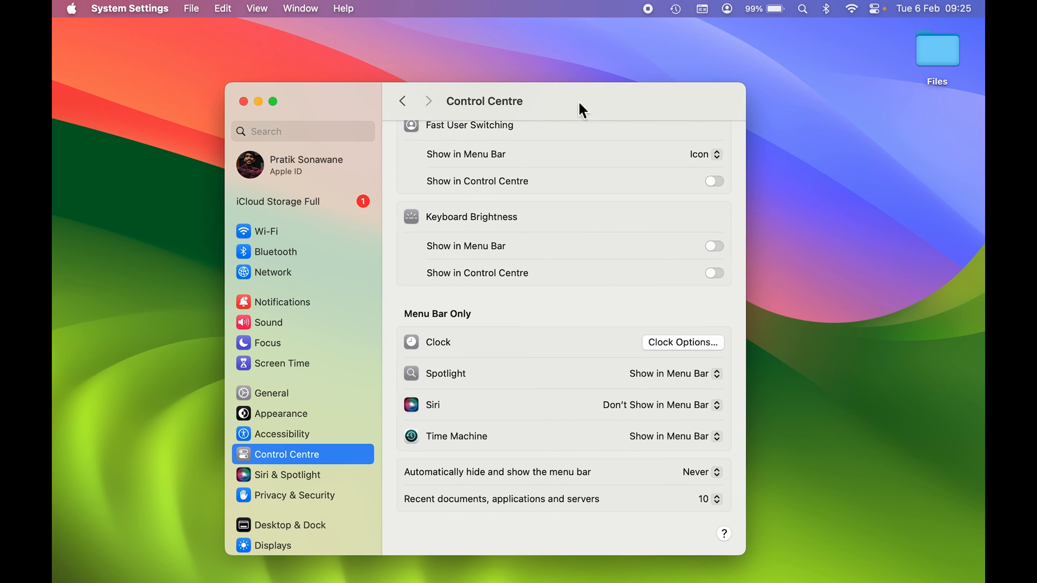
mouse_move(246, 107)
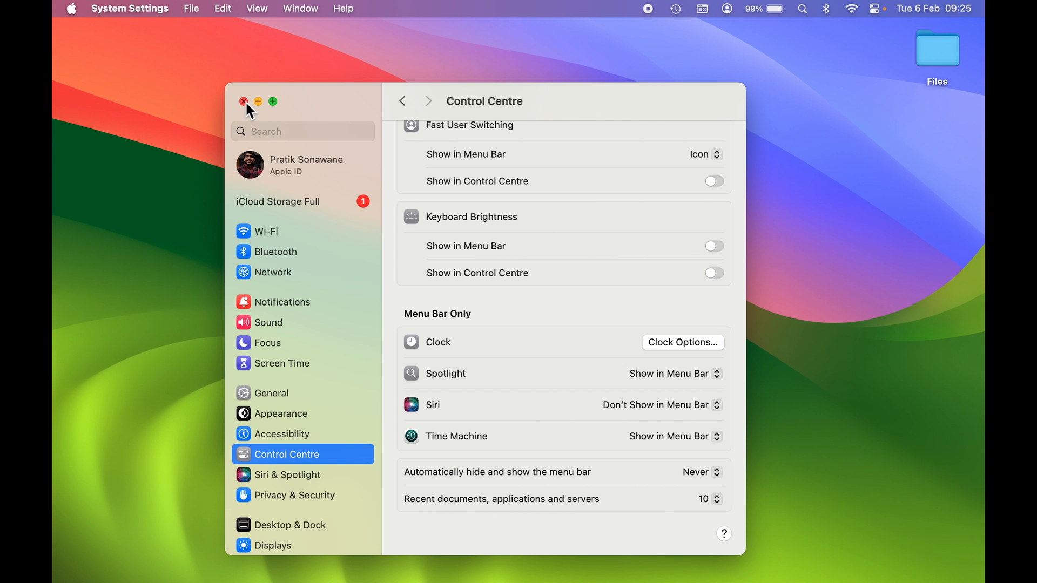
click(243, 101)
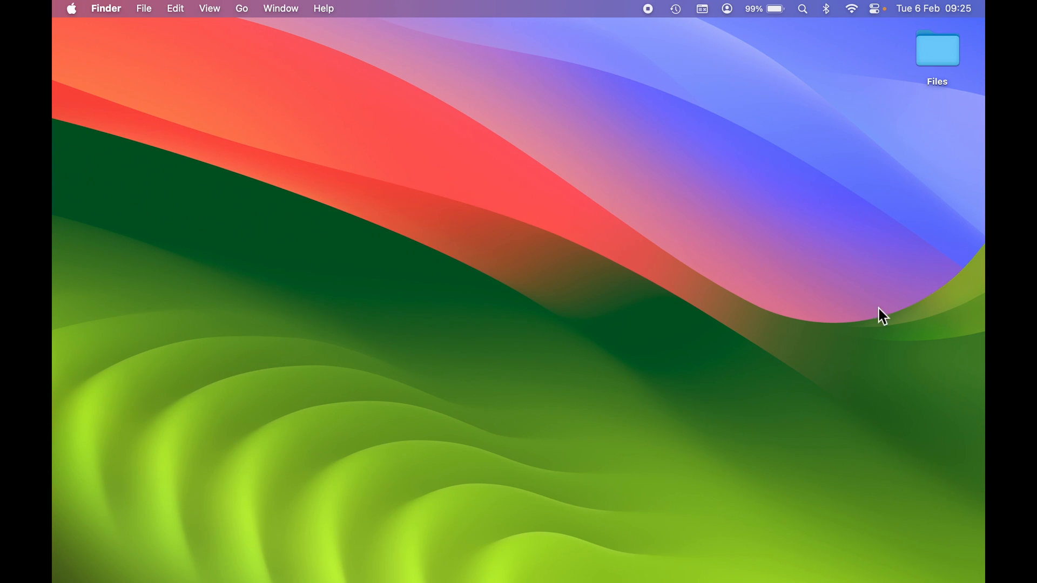